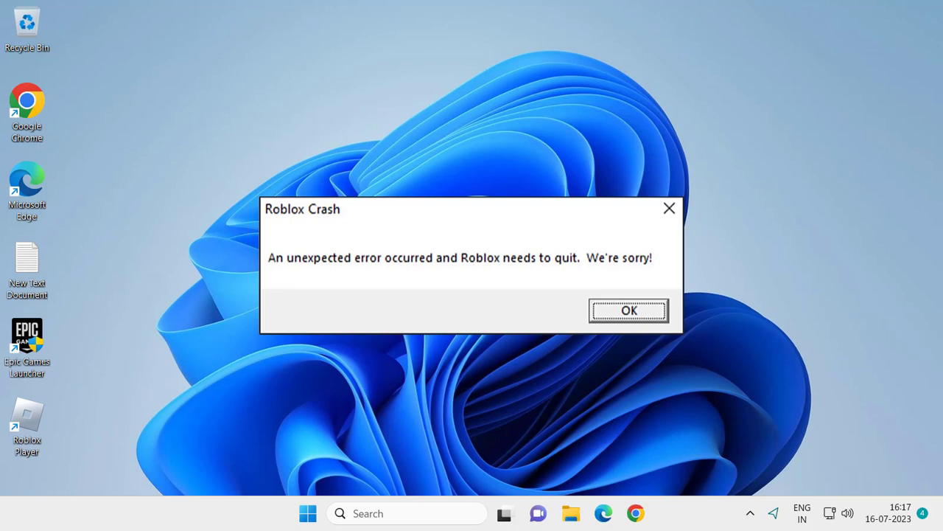
Dismiss the Roblox crash error message with OK
{"action": "left_click", "coordinate": [628, 309]}
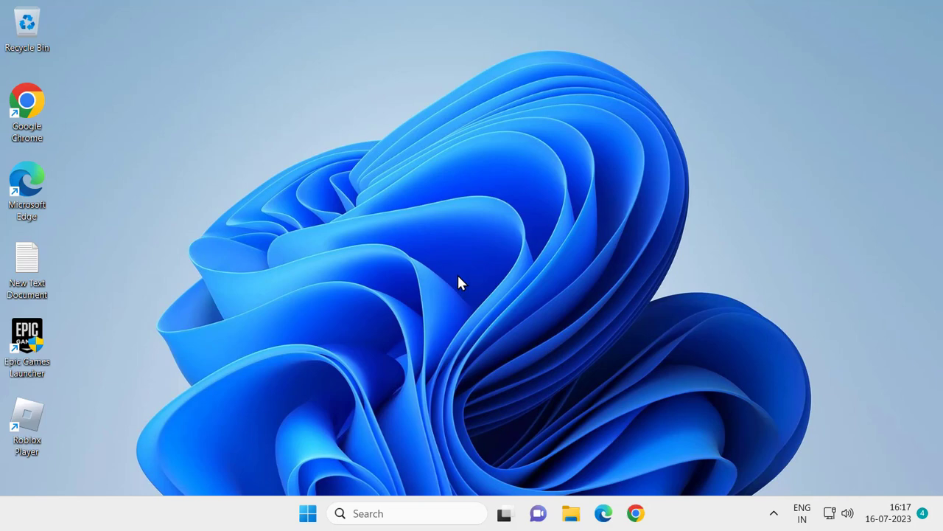
Open the AppData folder through the Run box by entering 'appdata'
{"action": "right_click", "coordinate": [308, 514]}
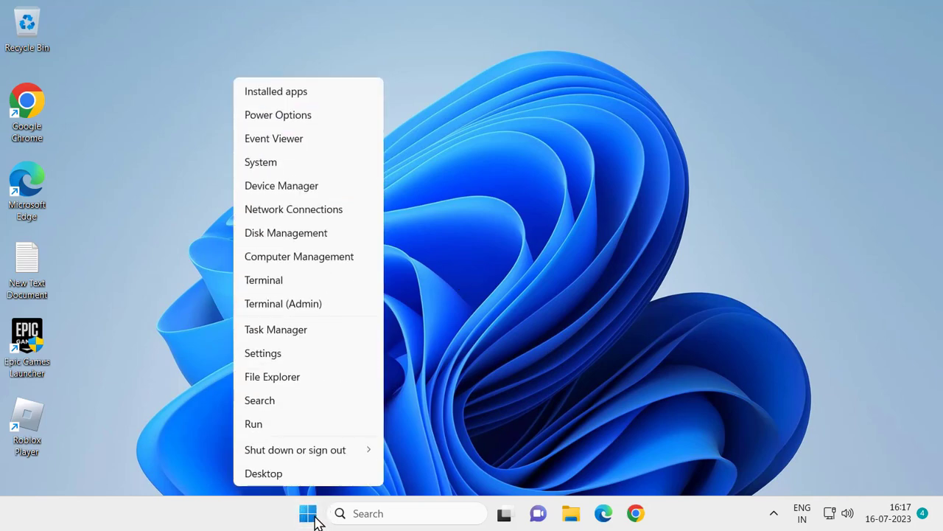
{"action": "left_click", "coordinate": [254, 424]}
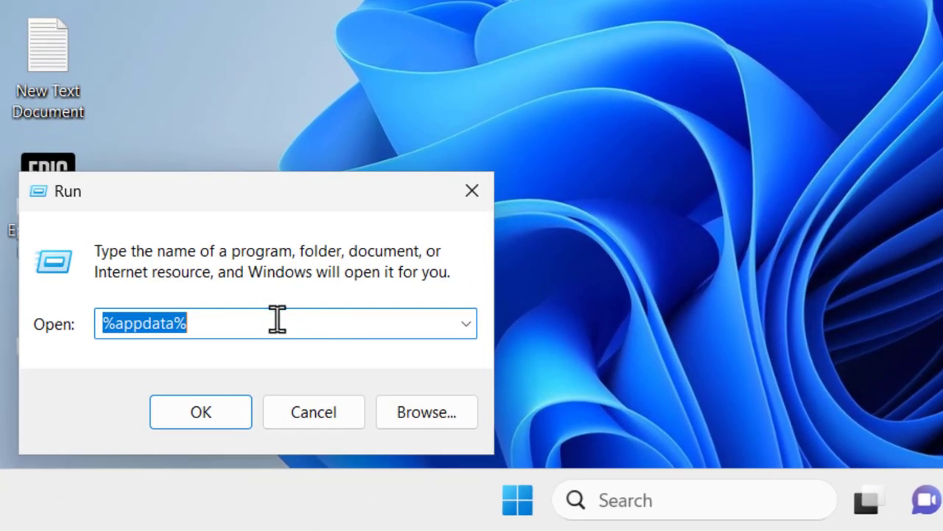
{"action": "type", "text": "app"}
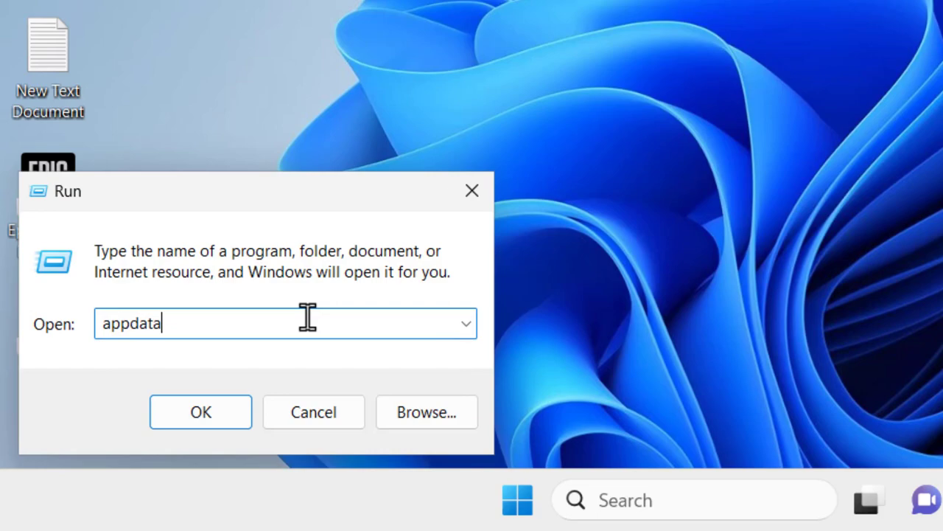
{"action": "left_click", "coordinate": [313, 412]}
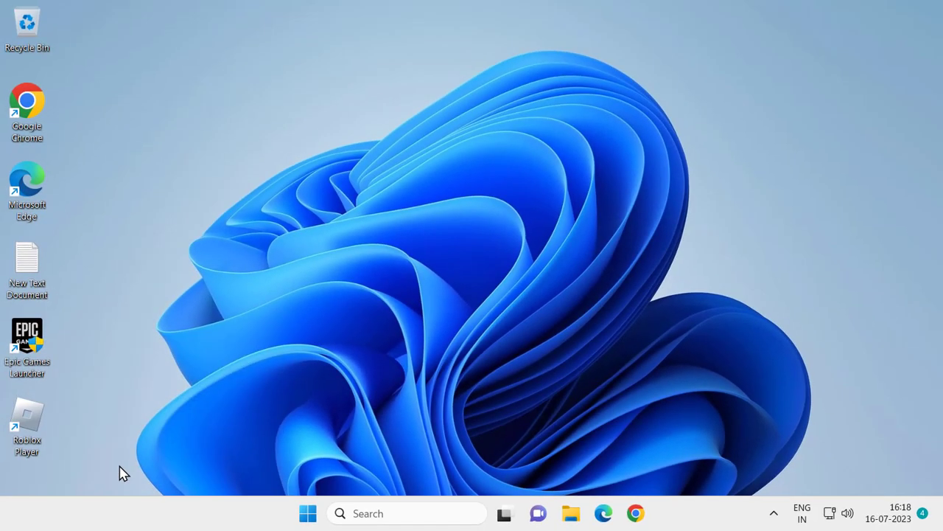
Open AppData's Local folder and bring up actions for the Roblox folder
{"action": "left_click", "coordinate": [571, 513]}
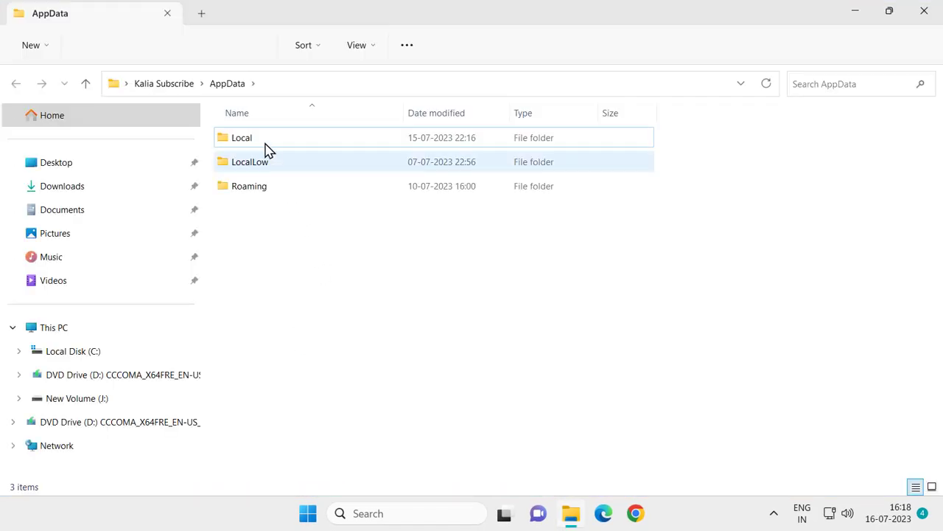
{"action": "double_click", "coordinate": [242, 137]}
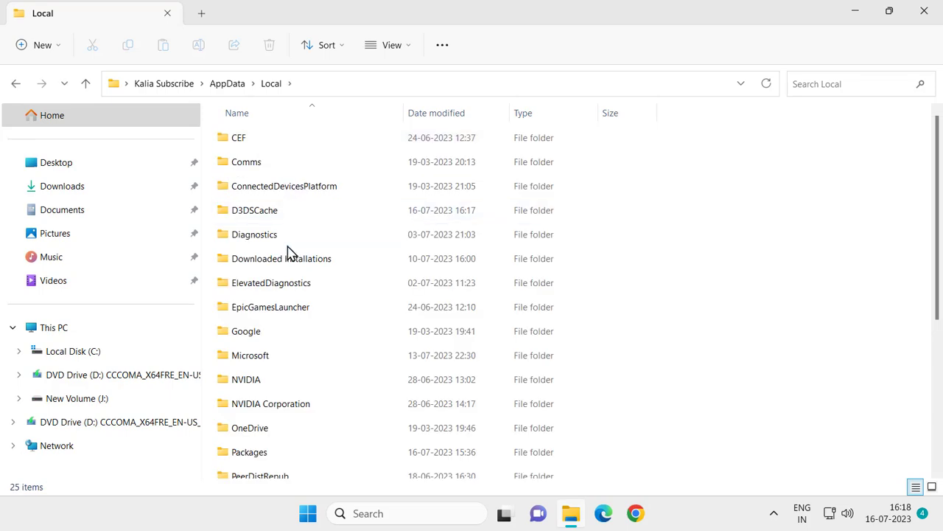
{"action": "left_click", "coordinate": [255, 233]}
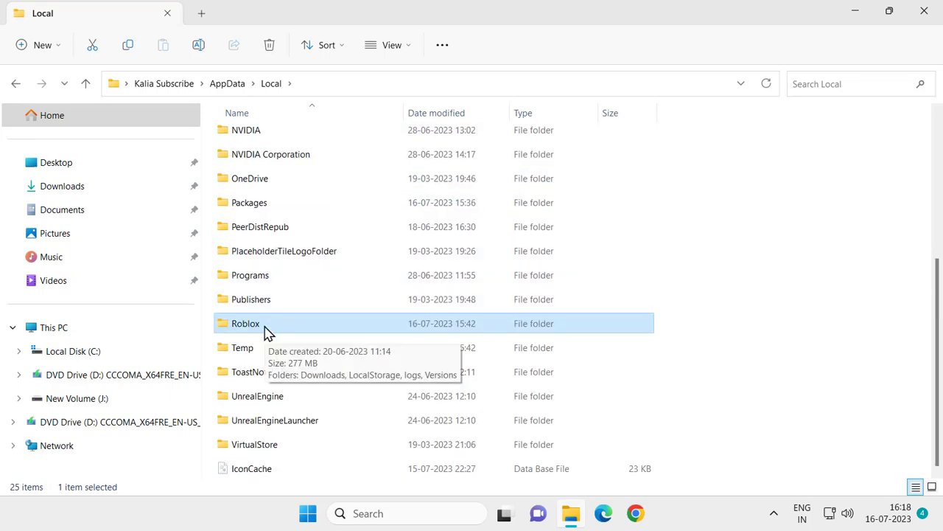
{"action": "right_click", "coordinate": [244, 323]}
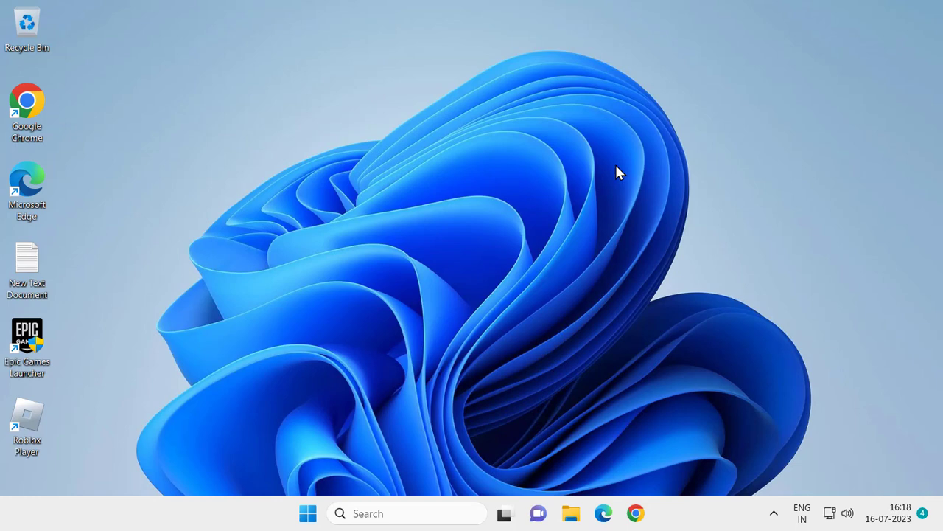
Open the %temp% folder through the Run box
{"action": "right_click", "coordinate": [307, 513]}
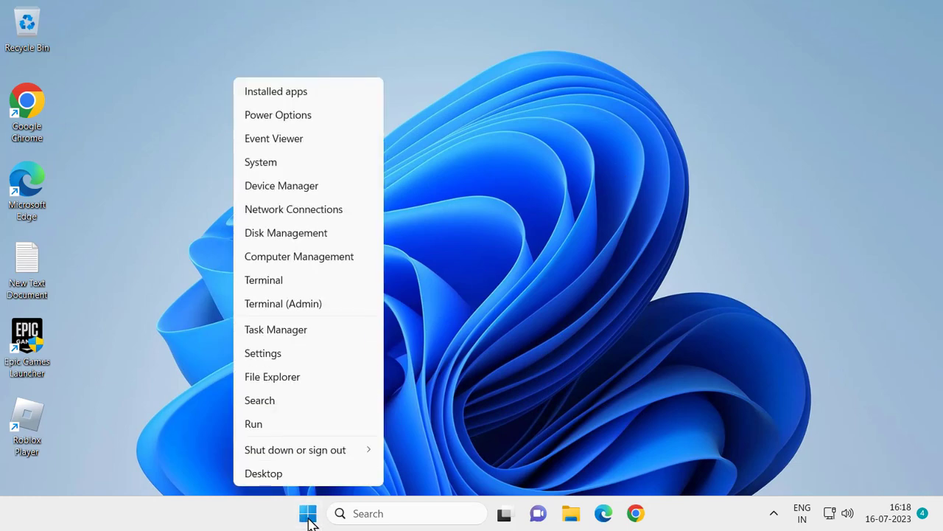
{"action": "mouse_move", "coordinate": [265, 424]}
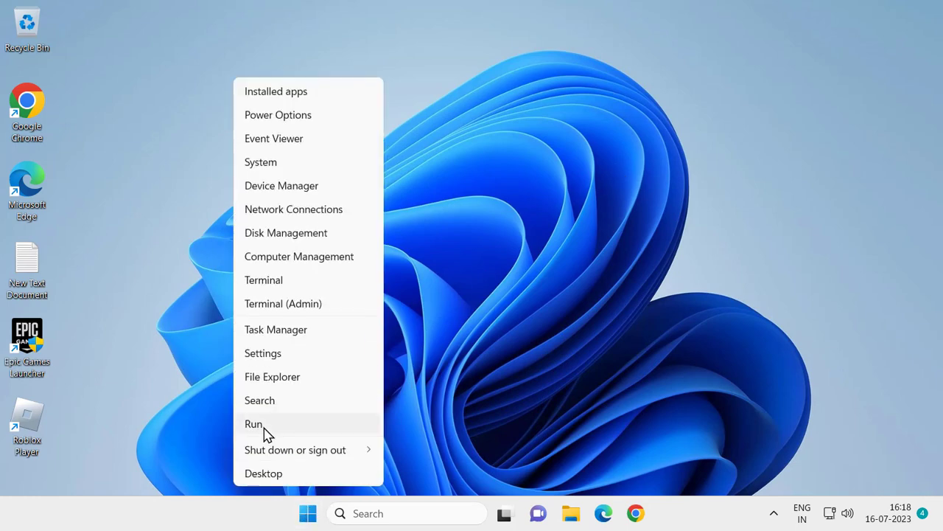
{"action": "left_click", "coordinate": [254, 423]}
{"action": "type", "text": "%temp%"}
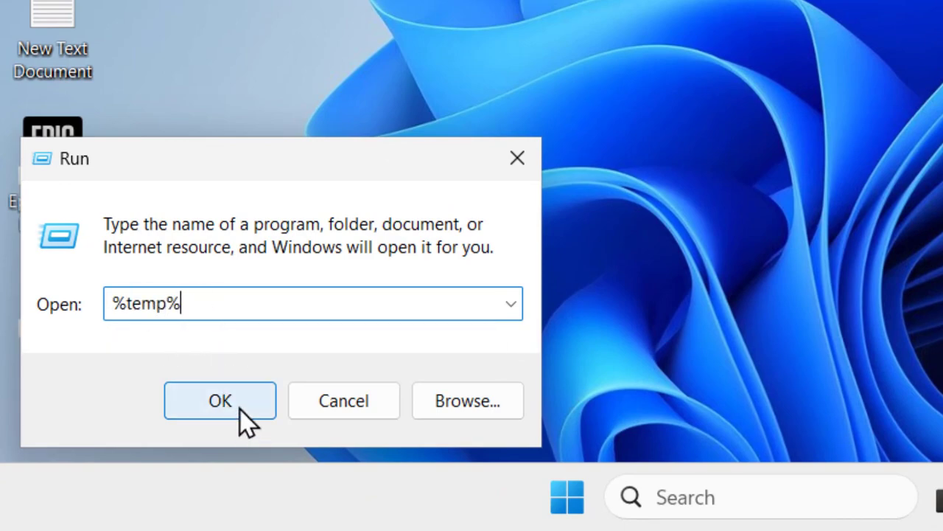
{"action": "left_click", "coordinate": [219, 401]}
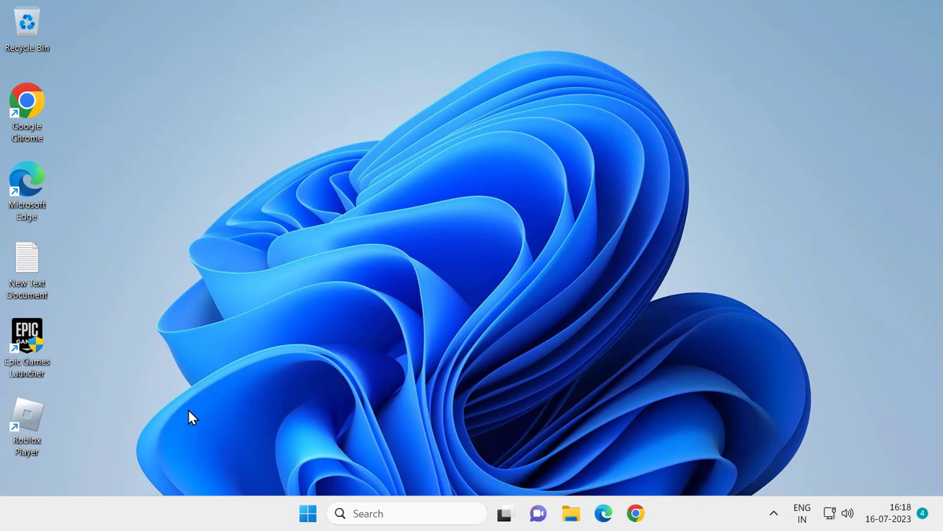
Delete all Temp folder contents, skipping the files still in use
{"action": "left_click", "coordinate": [571, 513]}
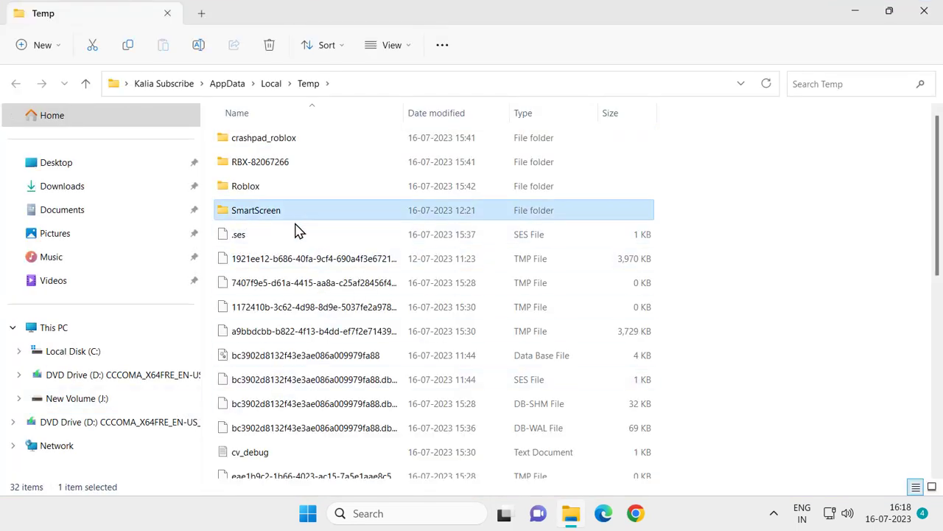
{"action": "mouse_move", "coordinate": [267, 199]}
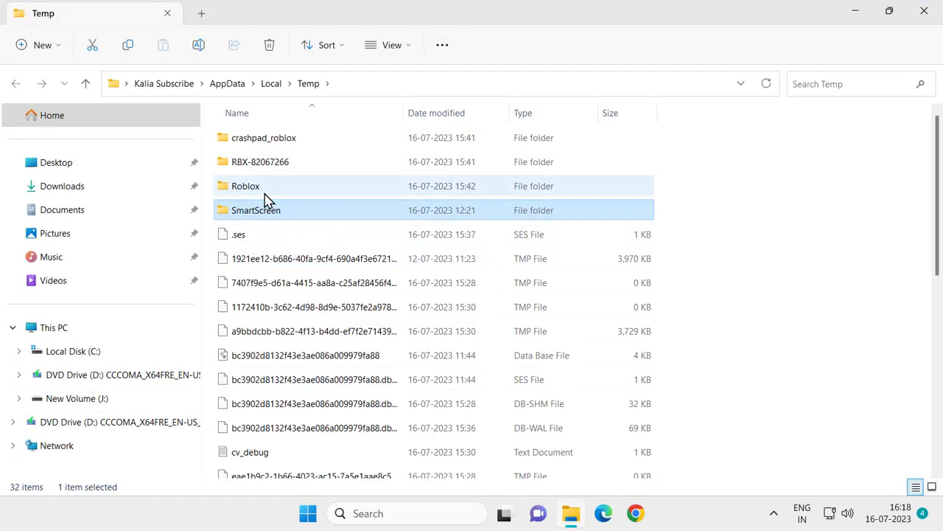
{"action": "mouse_move", "coordinate": [254, 210]}
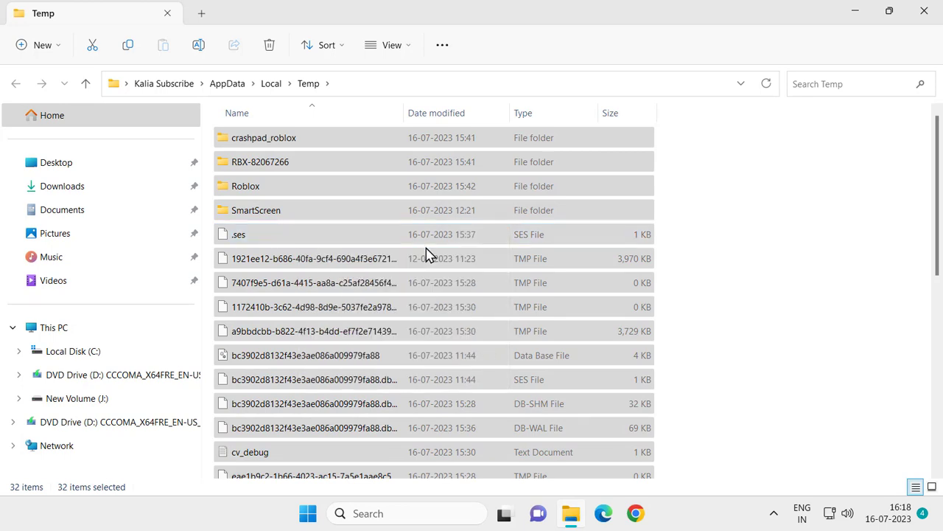
{"action": "left_click", "coordinate": [269, 45]}
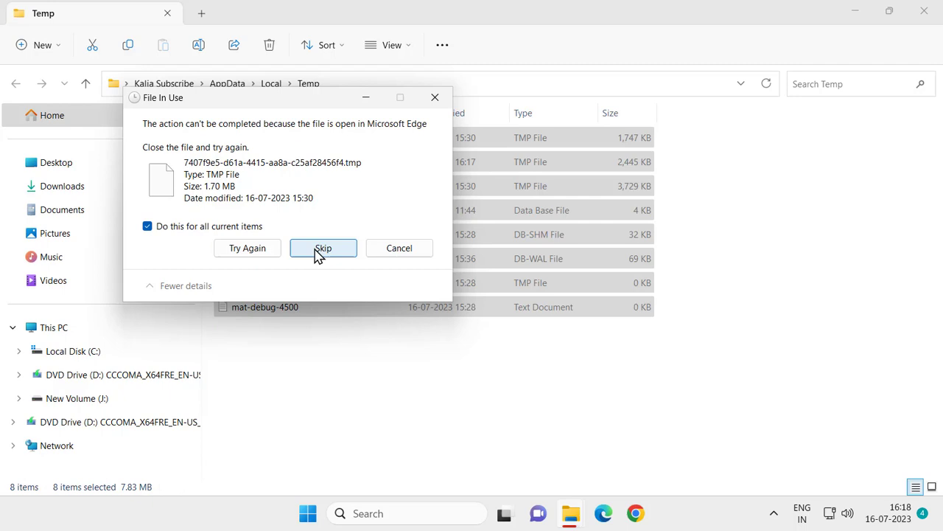
{"action": "left_click", "coordinate": [323, 248]}
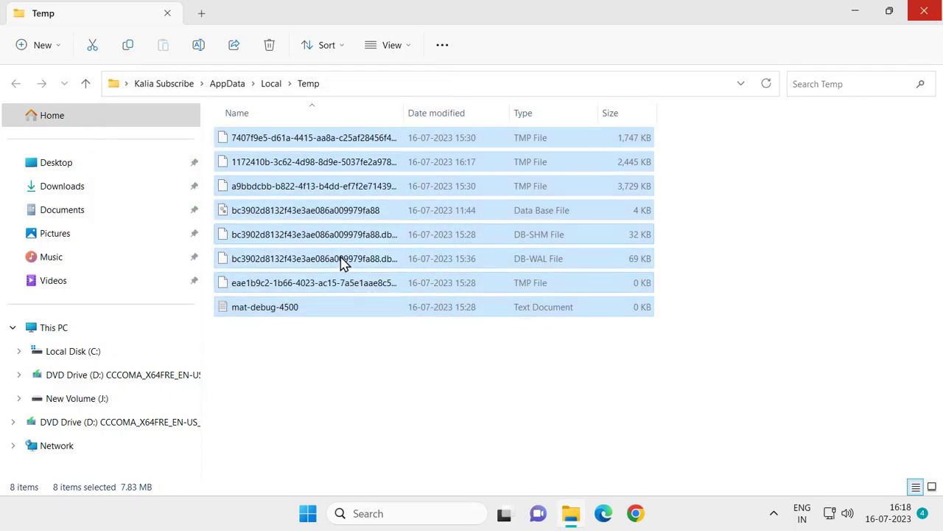
{"action": "mouse_move", "coordinate": [348, 248]}
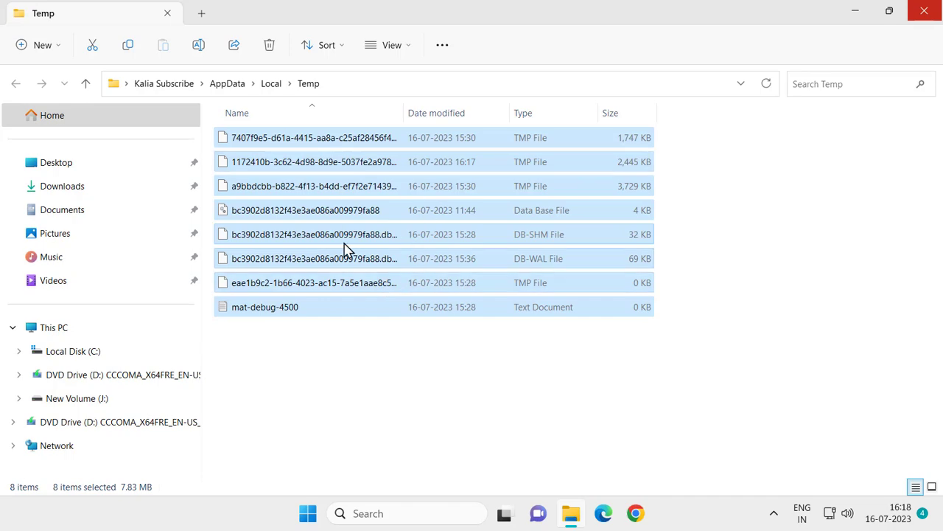
{"action": "mouse_move", "coordinate": [383, 227]}
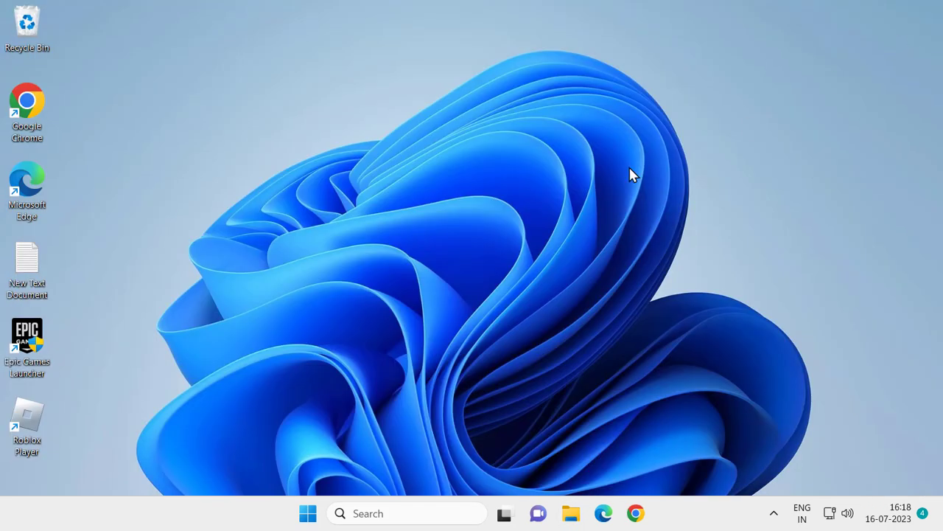
{"action": "mouse_move", "coordinate": [397, 513]}
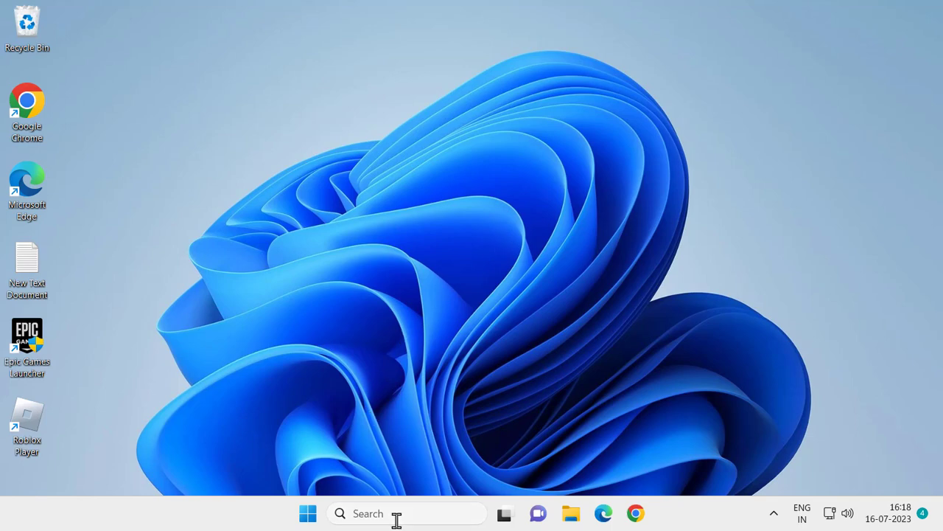
Start uninstalling a Roblox Player entry from Programs and Features
{"action": "type", "text": "ro"}
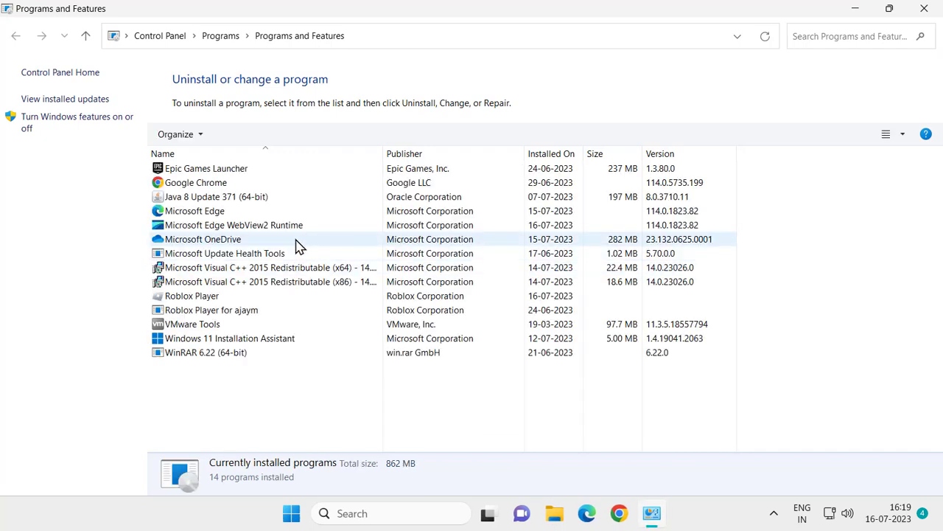
{"action": "left_click", "coordinate": [211, 309]}
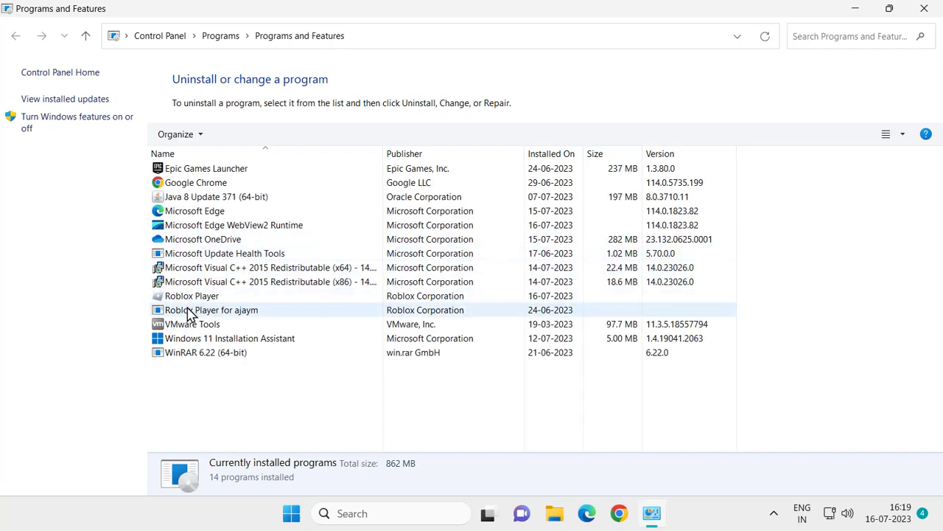
{"action": "right_click", "coordinate": [192, 296]}
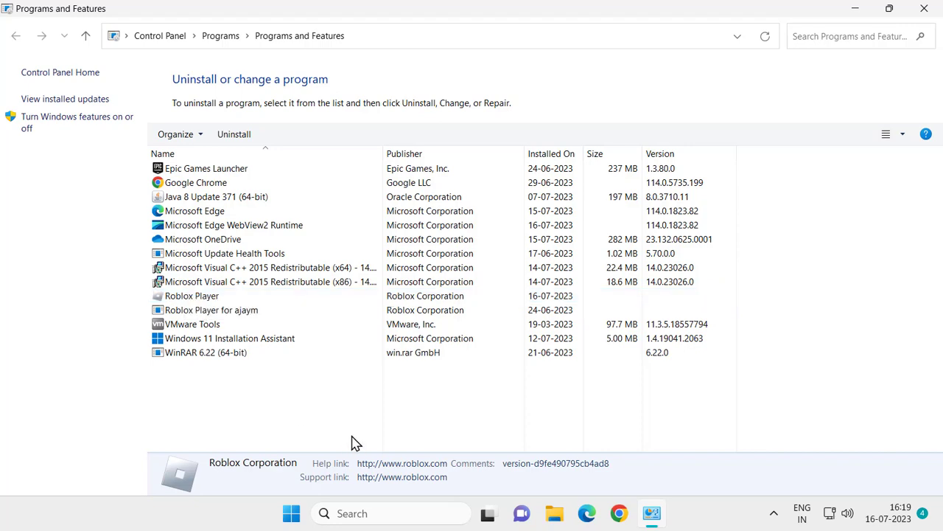
{"action": "left_click", "coordinate": [923, 8]}
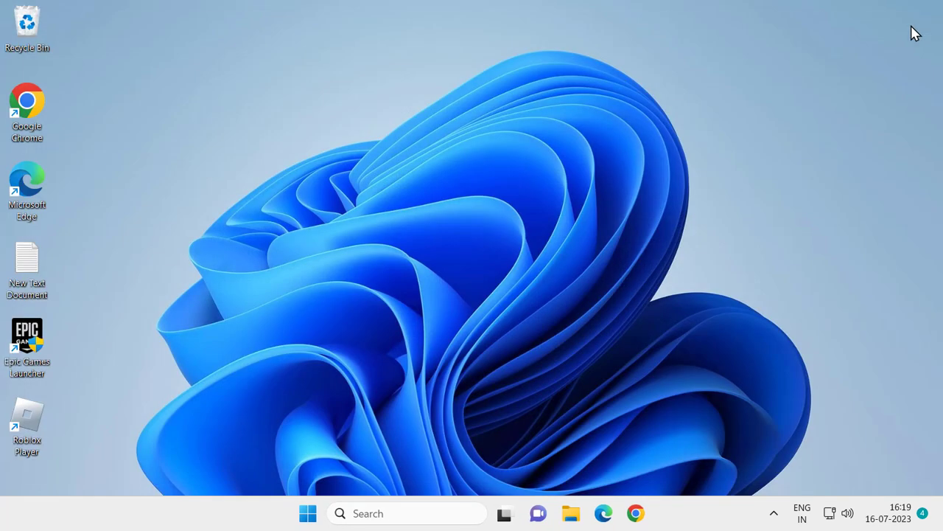
{"action": "mouse_move", "coordinate": [866, 46]}
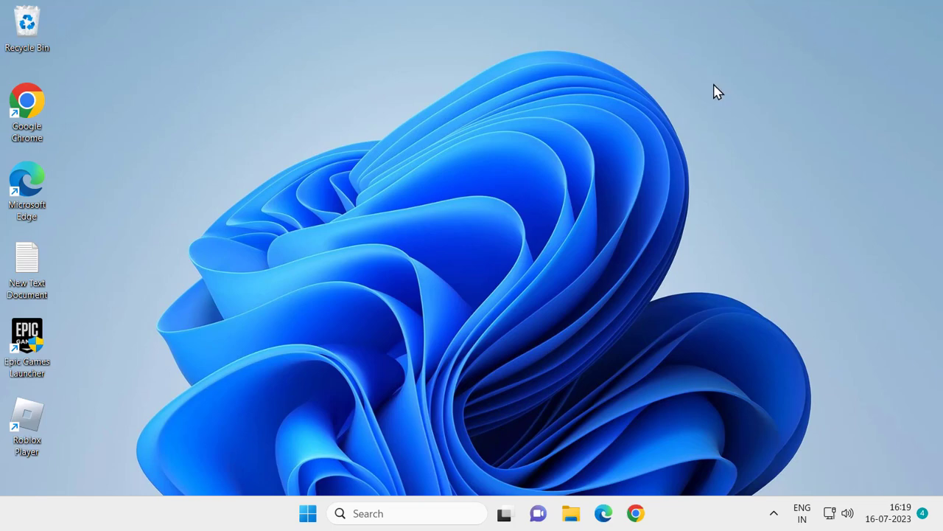
{"action": "mouse_move", "coordinate": [729, 103]}
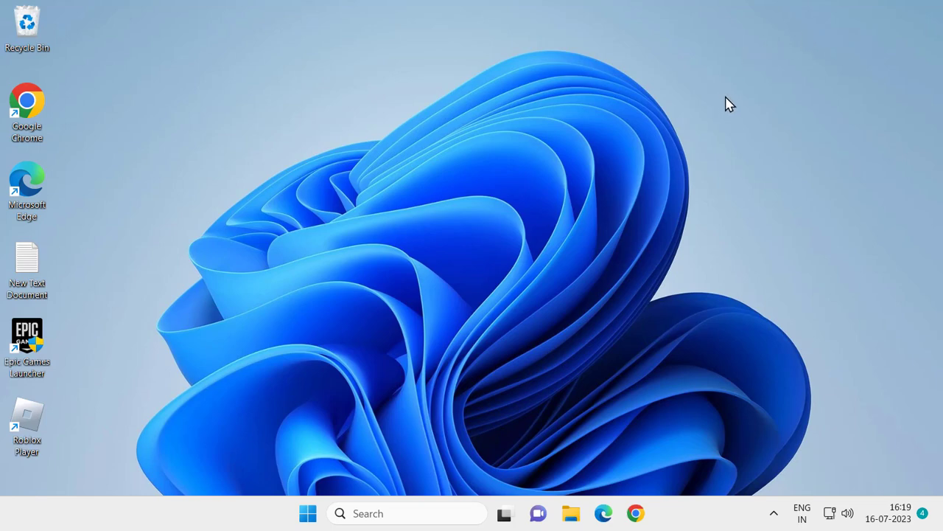
{"action": "mouse_move", "coordinate": [584, 190]}
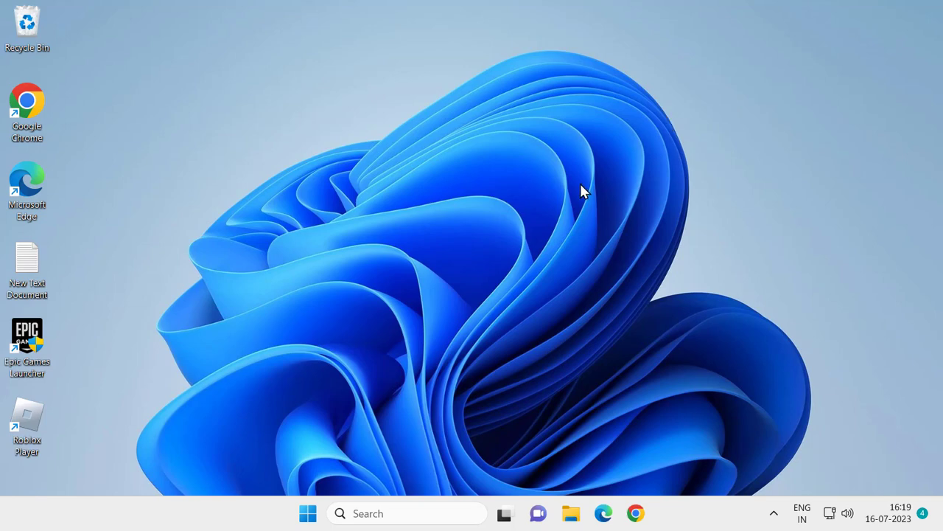
{"action": "mouse_move", "coordinate": [237, 341]}
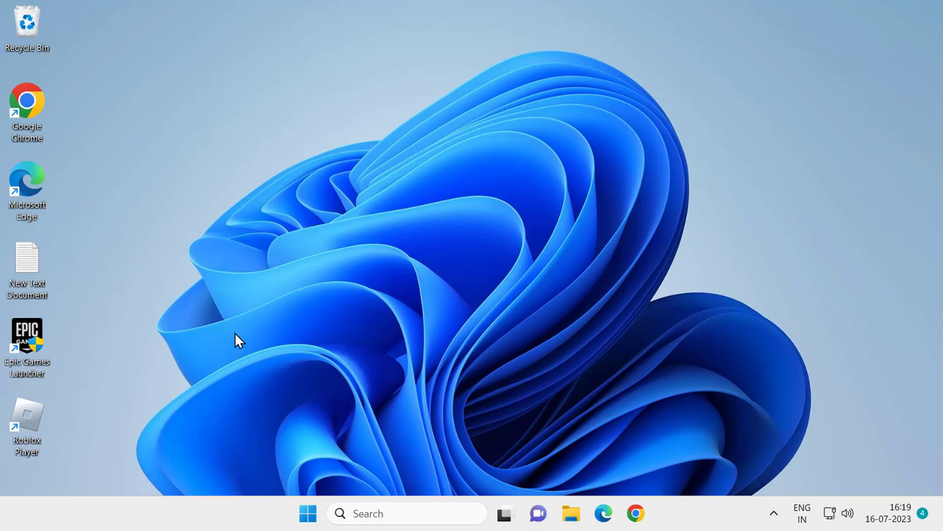
{"action": "mouse_move", "coordinate": [27, 424]}
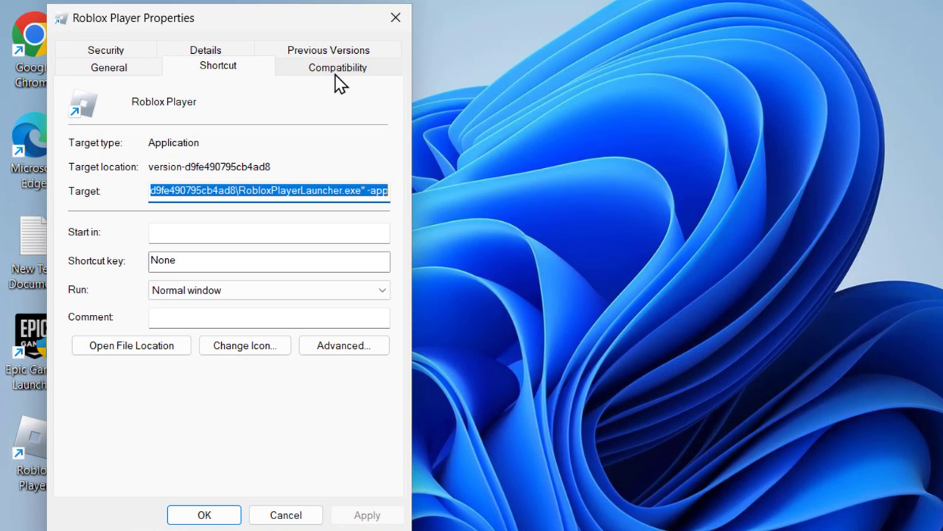
Enable 'Run this program as an administrator' on the shortcut's Compatibility tab
{"action": "left_click", "coordinate": [337, 66]}
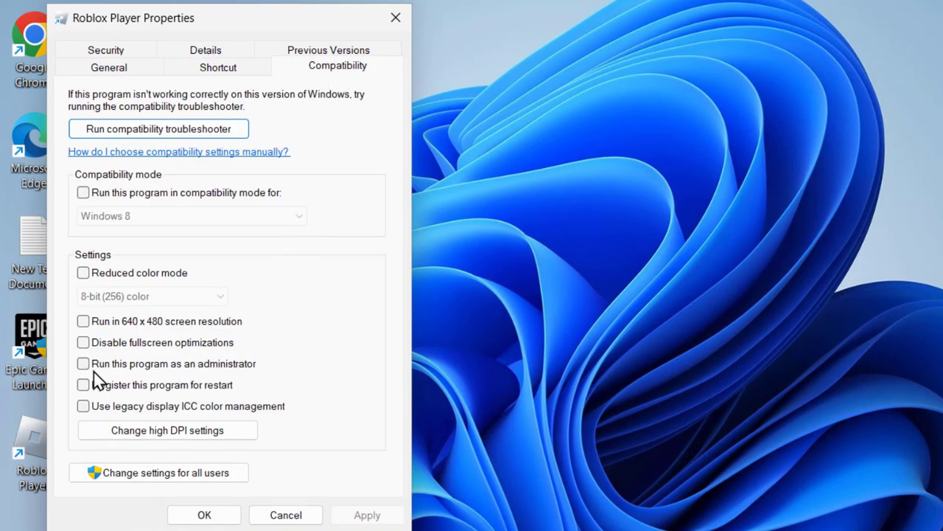
{"action": "left_click", "coordinate": [83, 363]}
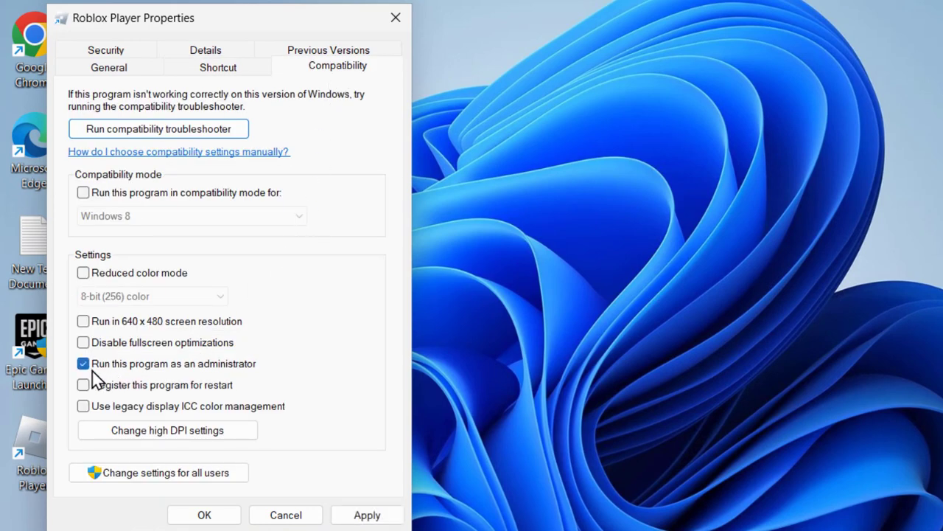
{"action": "mouse_move", "coordinate": [269, 382]}
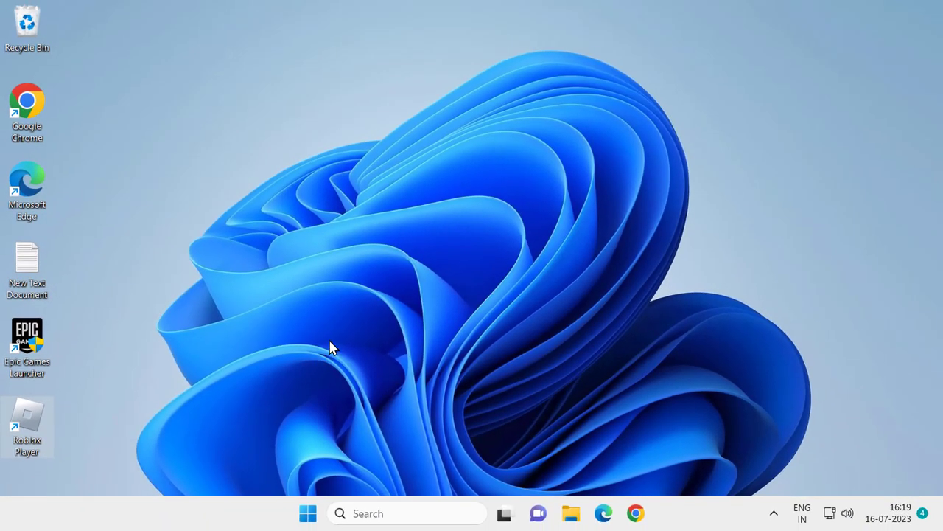
{"action": "mouse_move", "coordinate": [339, 338]}
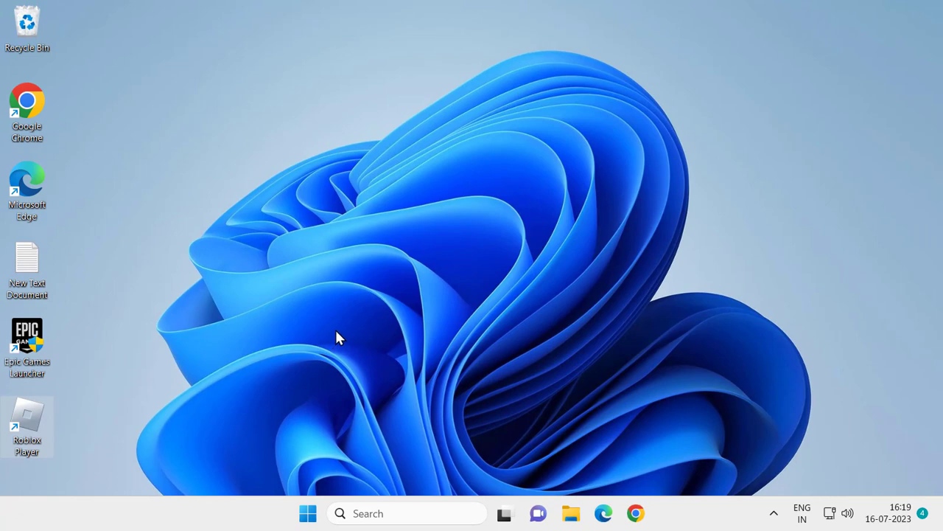
{"action": "mouse_move", "coordinate": [362, 327]}
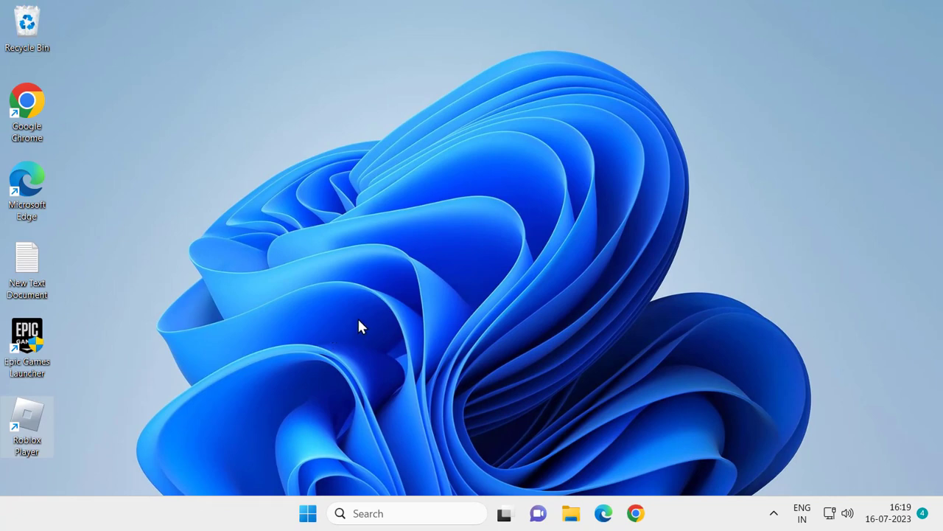